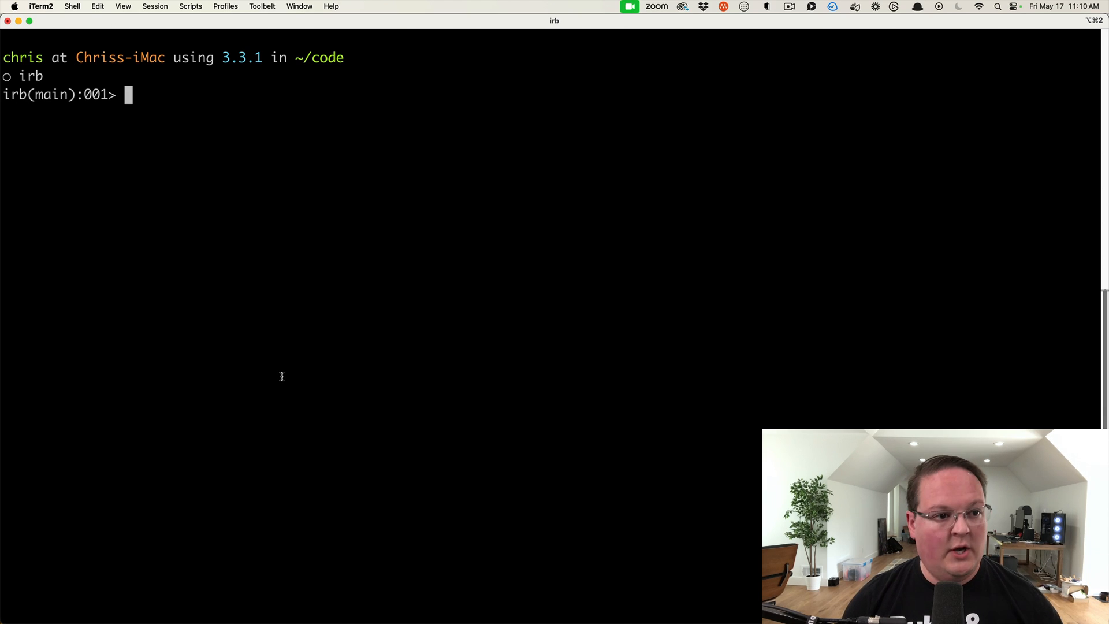
# Step: Define MINIMUM = 2 and MAXIMUM = 100, then set value = 0 after discarding params[:seats]
pyautogui.write('MINIMUM = 2')
pyautogui.write('MAX')
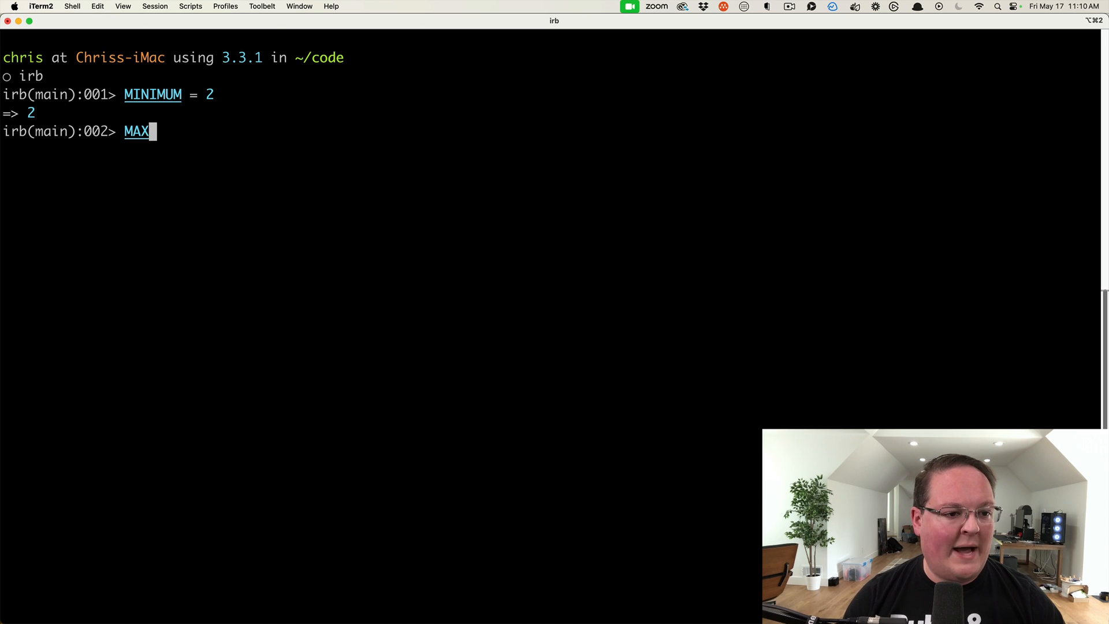
pyautogui.write('IMUM = 100')
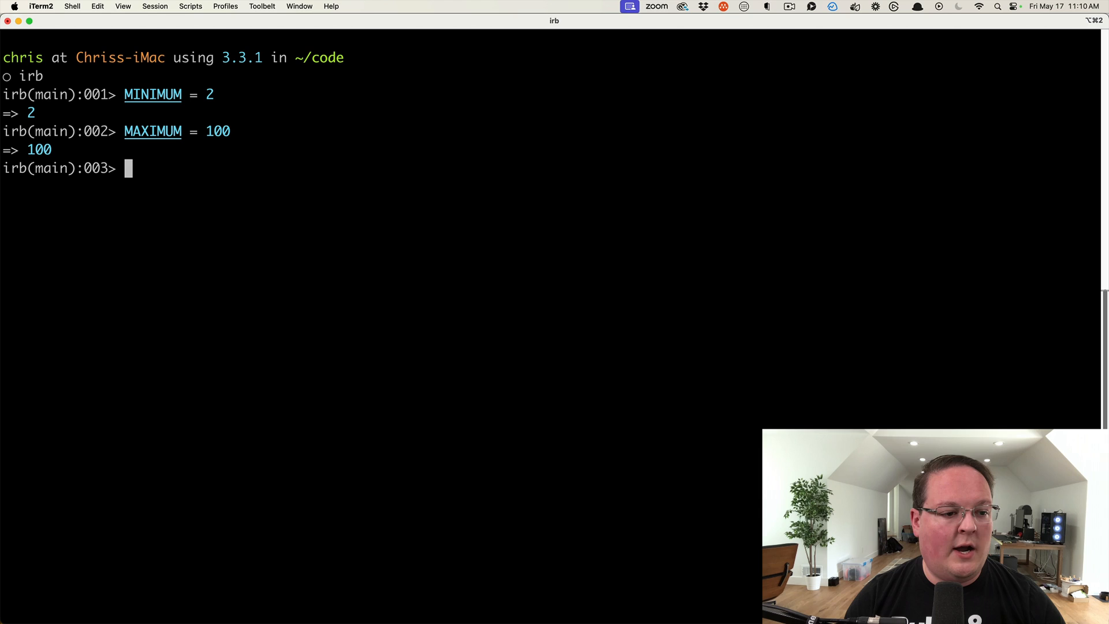
pyautogui.write('value =')
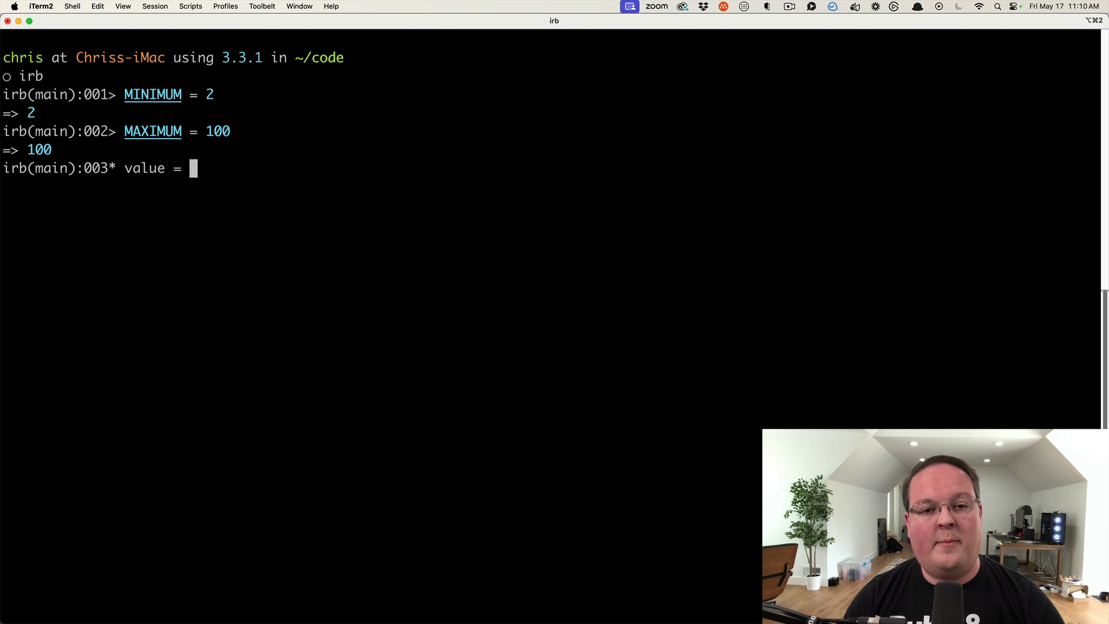
pyautogui.write('params[')
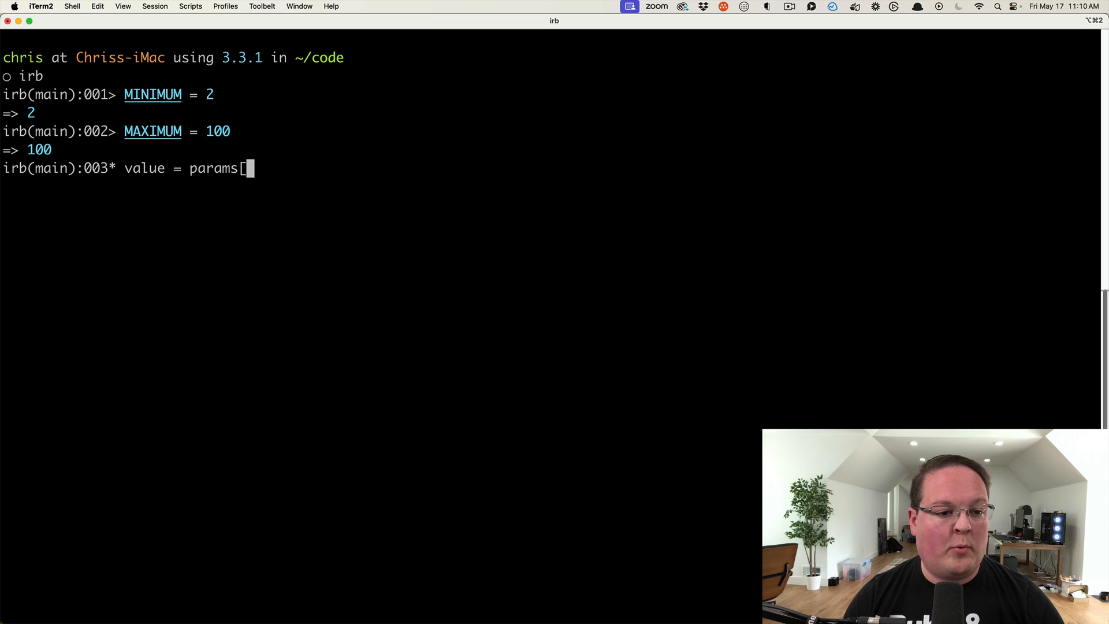
pyautogui.write(':seats]')
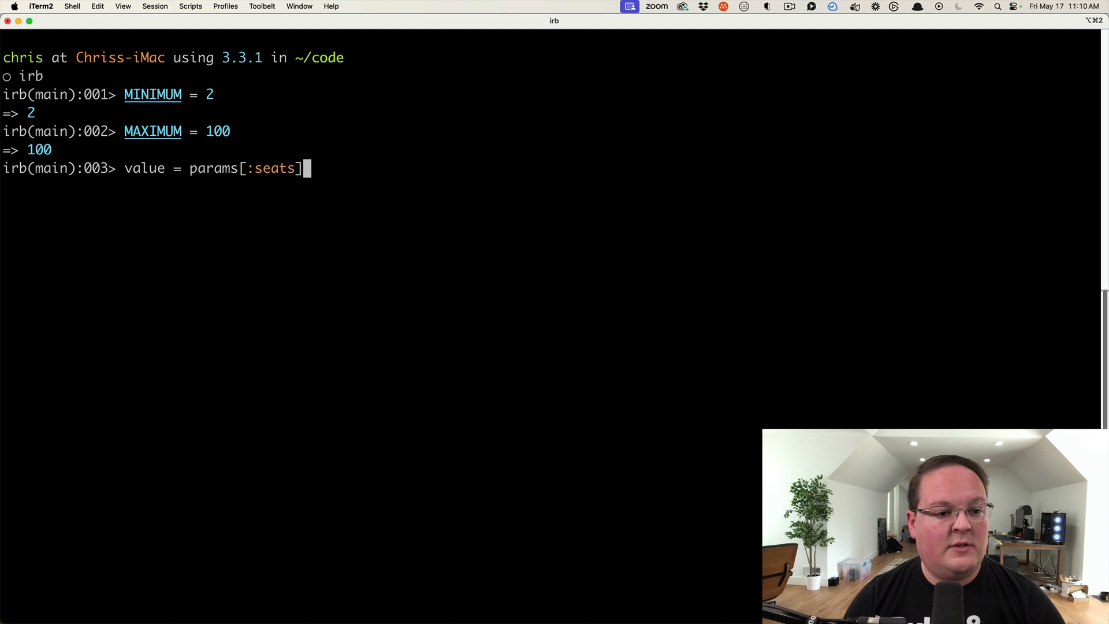
pyautogui.press('Backspace')
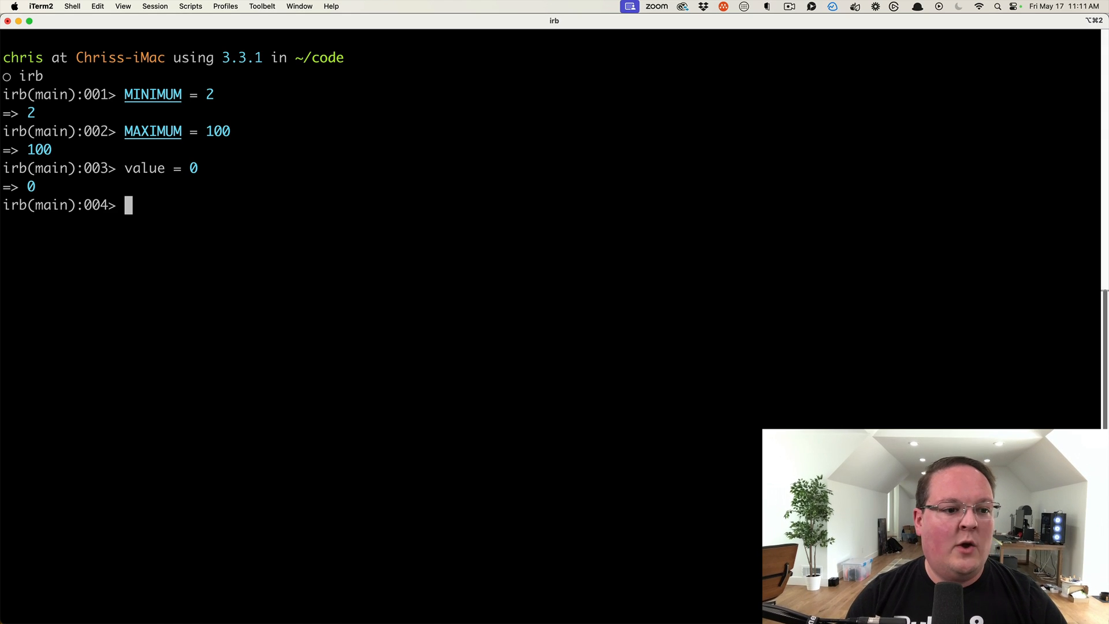
# Step: Run value = MINIMUM if value < MINIMUM (gives 2) and value = MAXIMUM if value > MAXIMUM (nil)
pyautogui.write('value =')
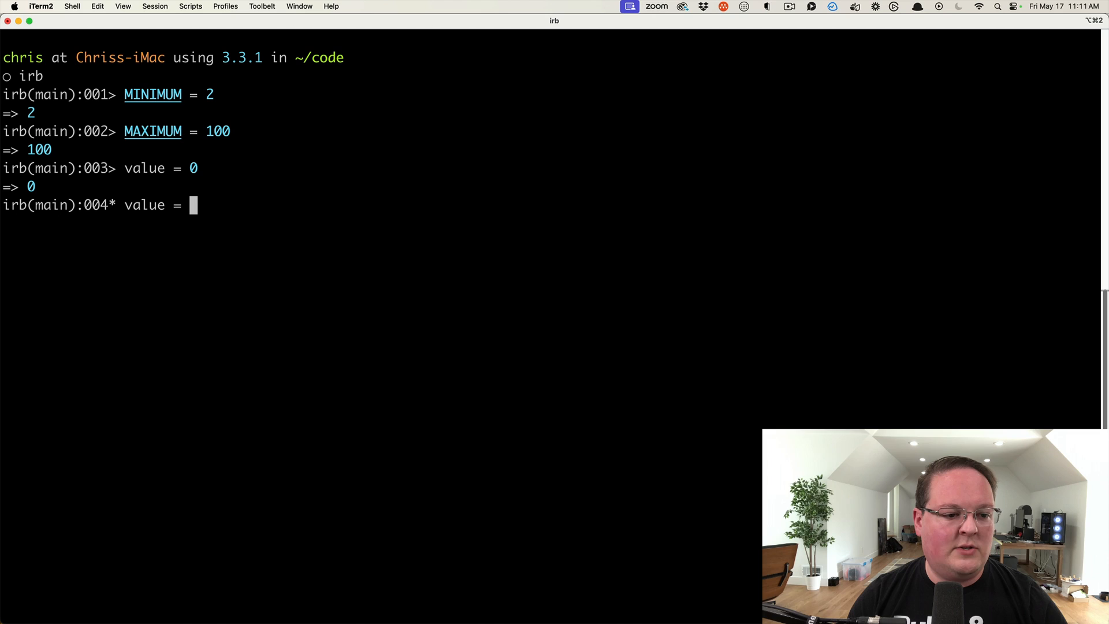
pyautogui.write('MINIMUM if value < MINIMUM')
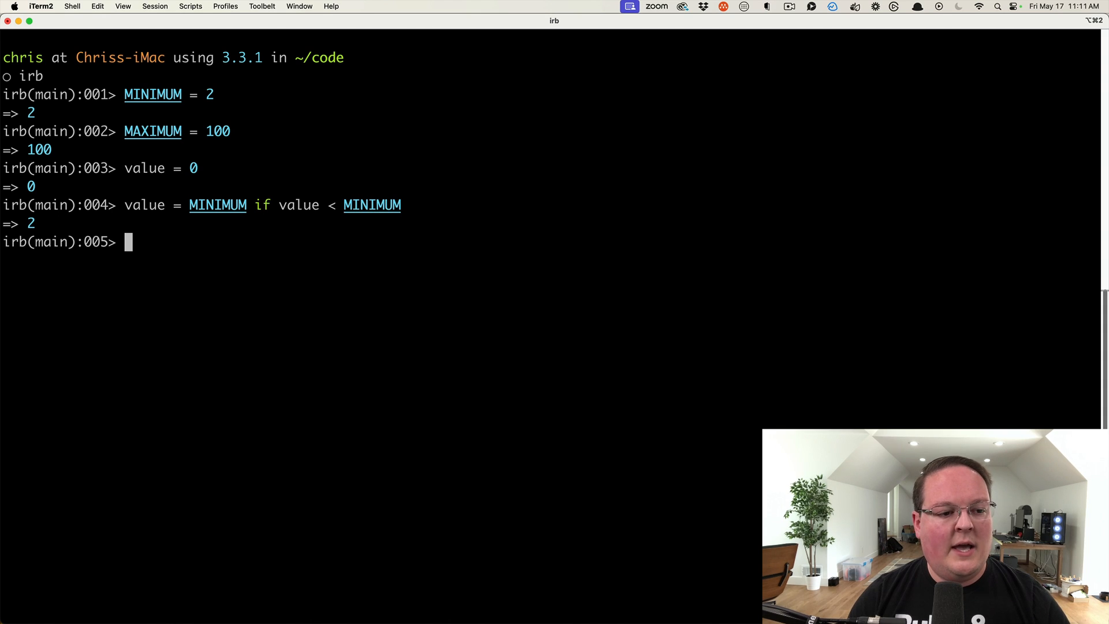
pyautogui.write('value = MA')
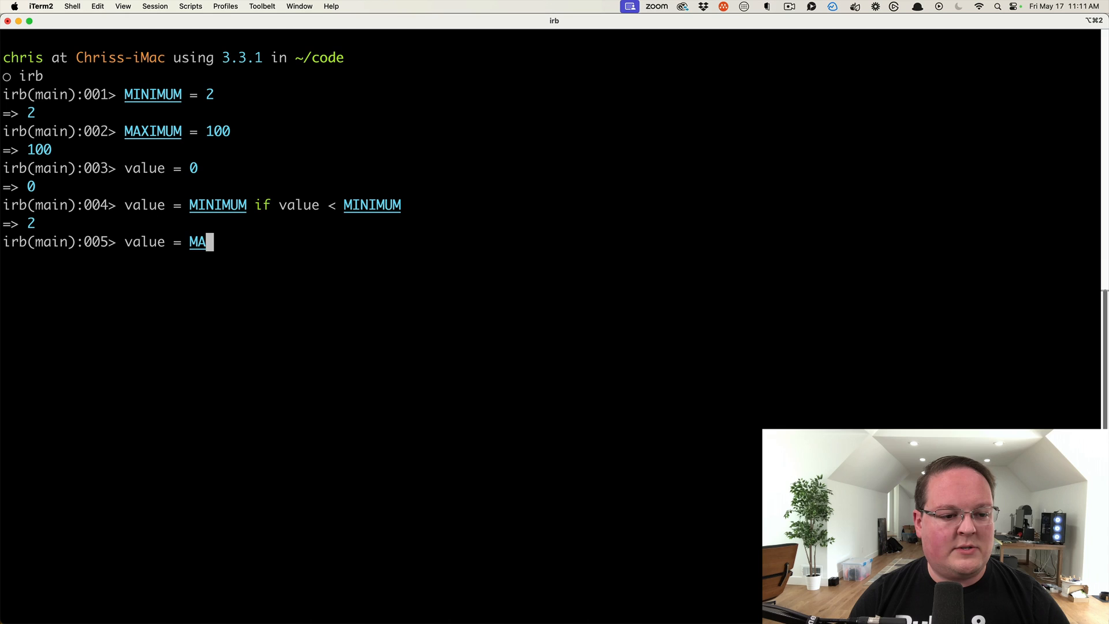
pyautogui.write('XIMUM if va')
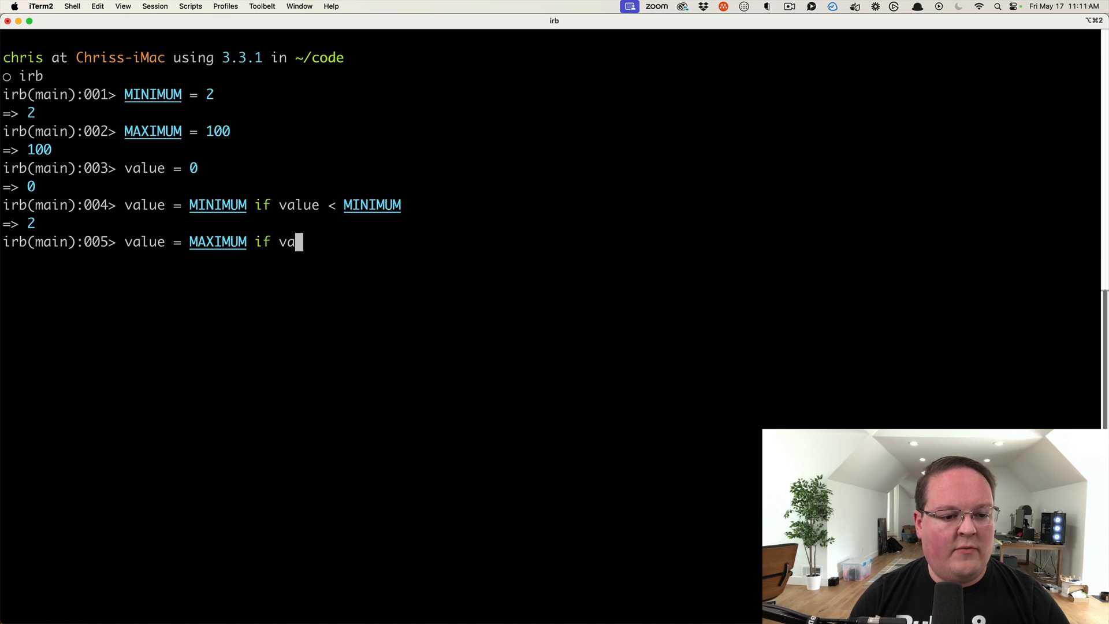
pyautogui.write('lue > MAXIMUM')
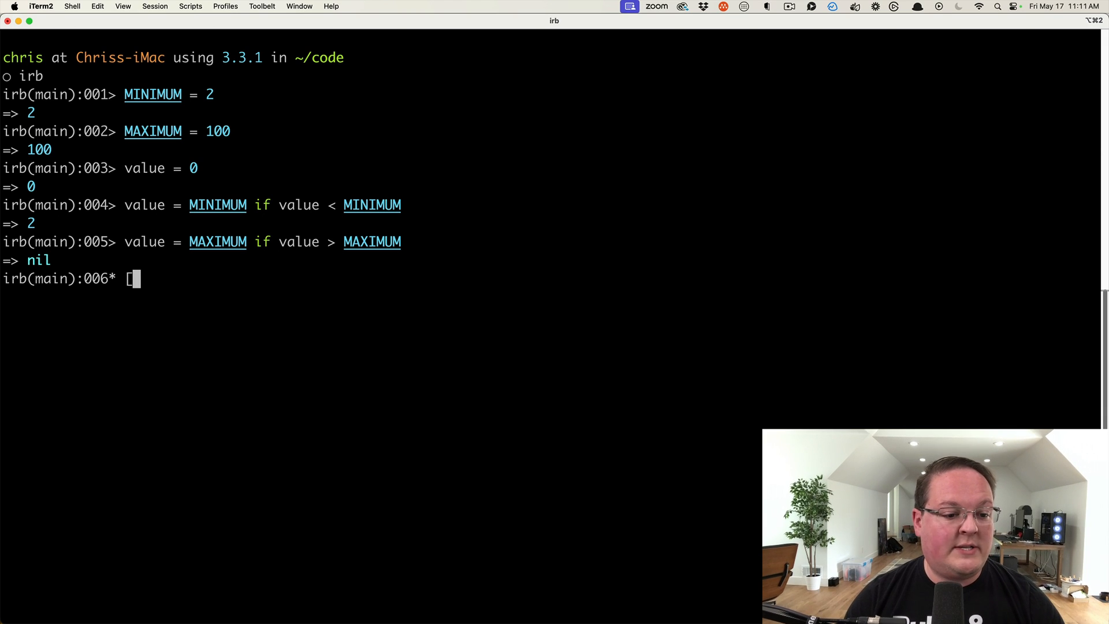
# Step: Evaluate [MINIMUM, 0].max returning 2 and [MINIMUM, 3].max returning 3, then cancel the recalled line
pyautogui.write('[MINIMU')
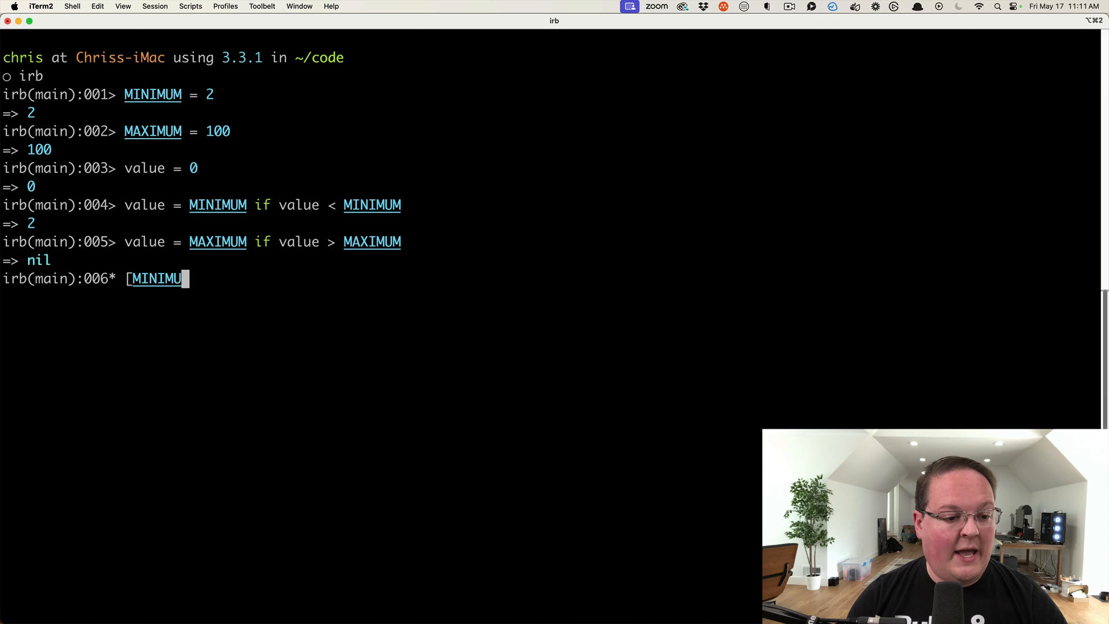
pyautogui.write('M, 0].')
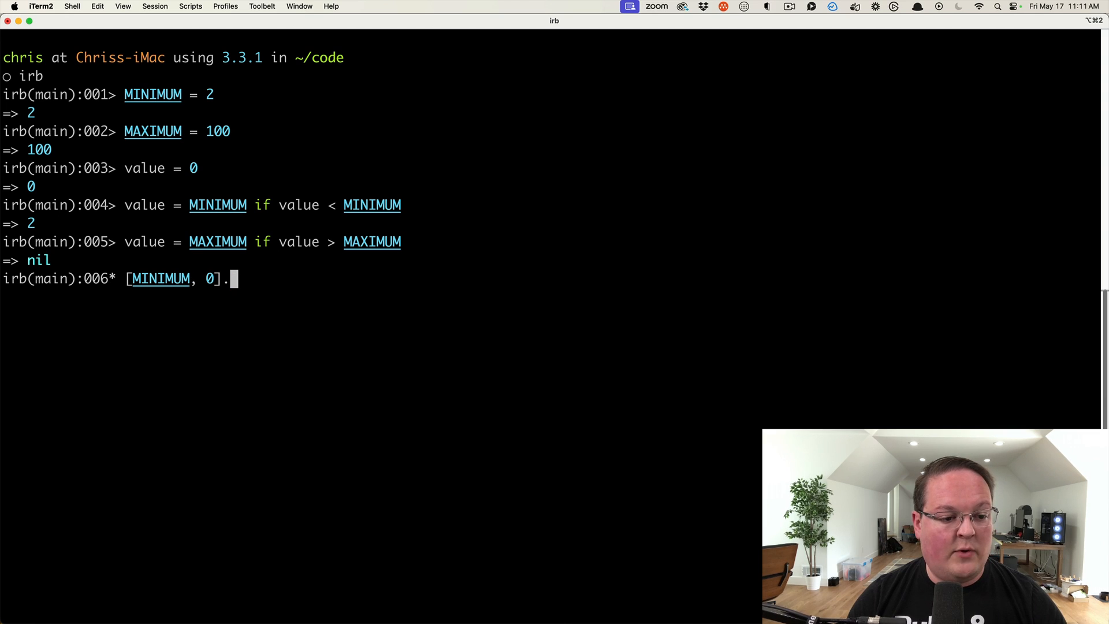
pyautogui.write('max')
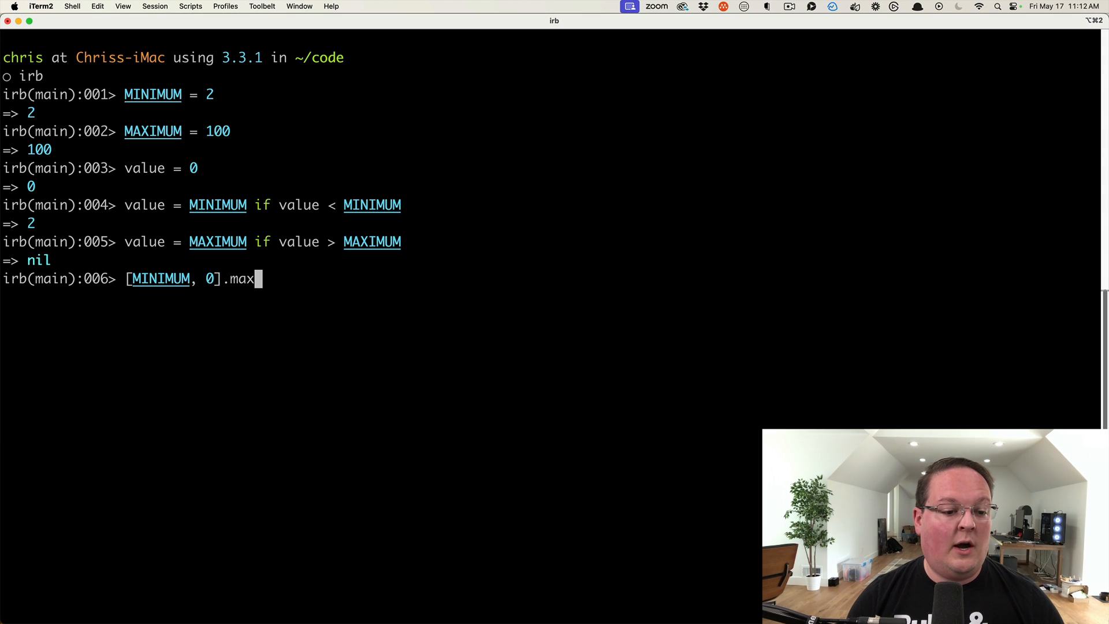
pyautogui.press('Return')
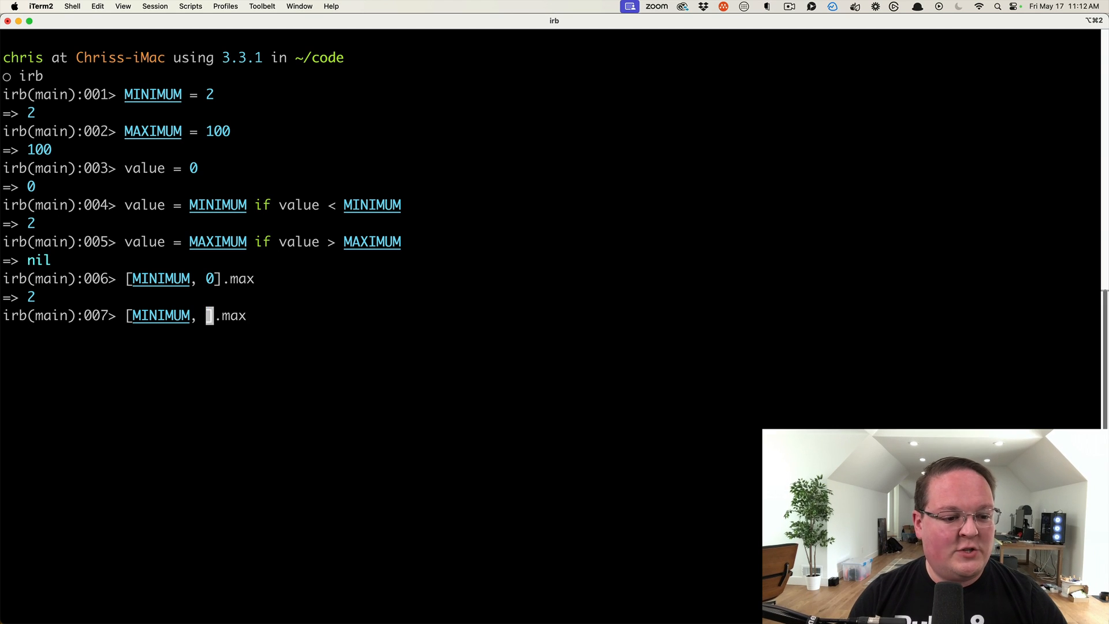
pyautogui.write('3')
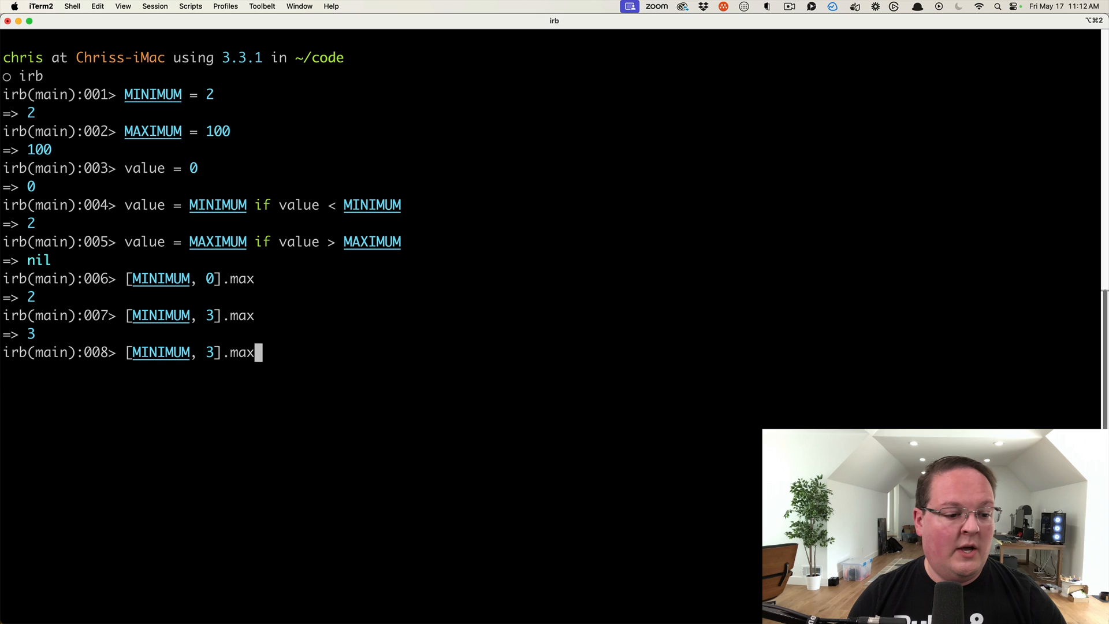
pyautogui.press('Ctrl+c')
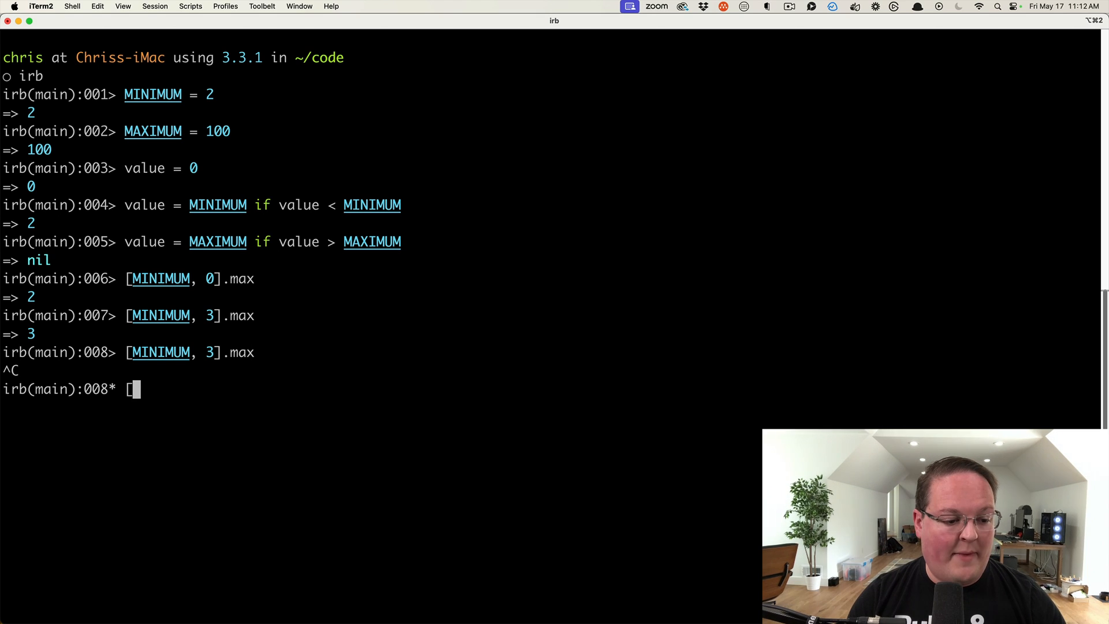
# Step: Evaluate [MAXIMUM, 3].min returning 3 and [MAXIMUM, 111].min returning 100
pyautogui.write('[MAXIMUM, 3].')
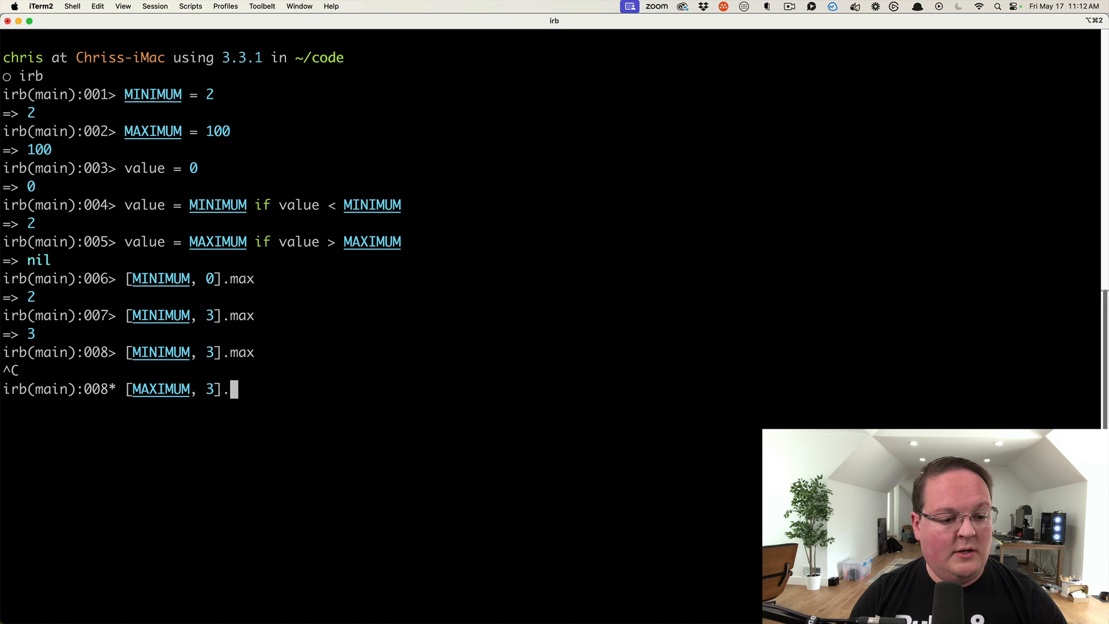
pyautogui.write('min')
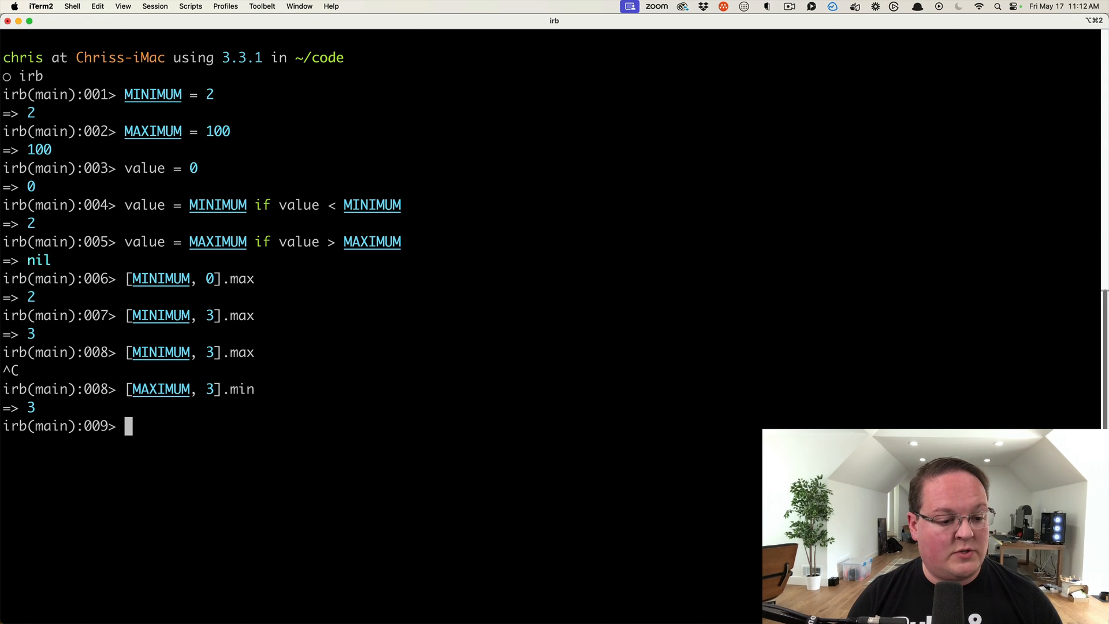
pyautogui.write('[MAXIMUM, 3].min')
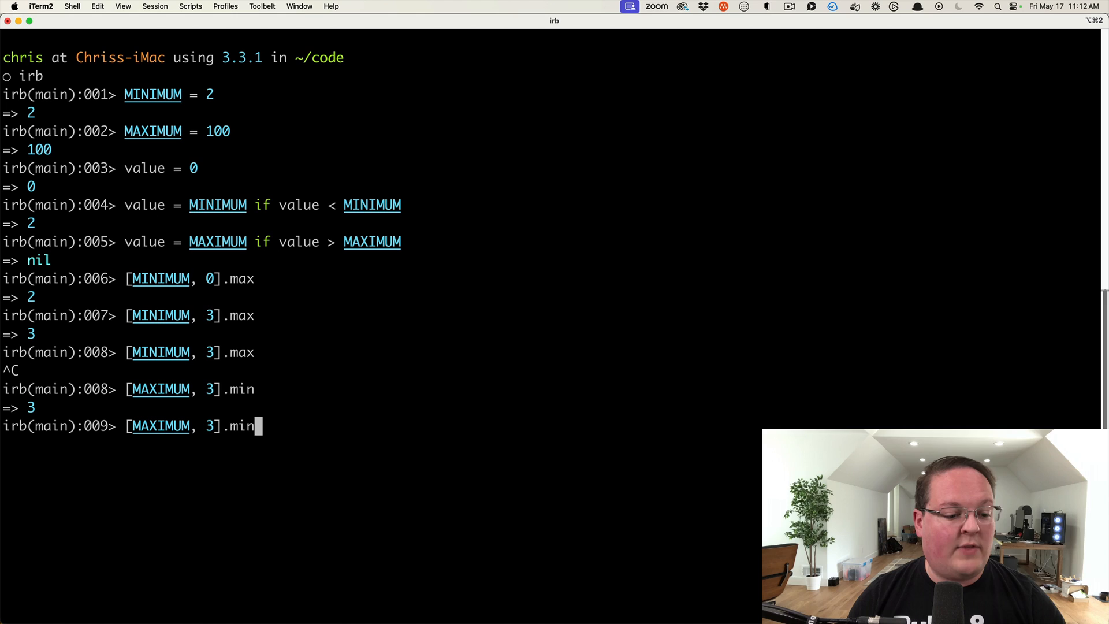
pyautogui.write('111')
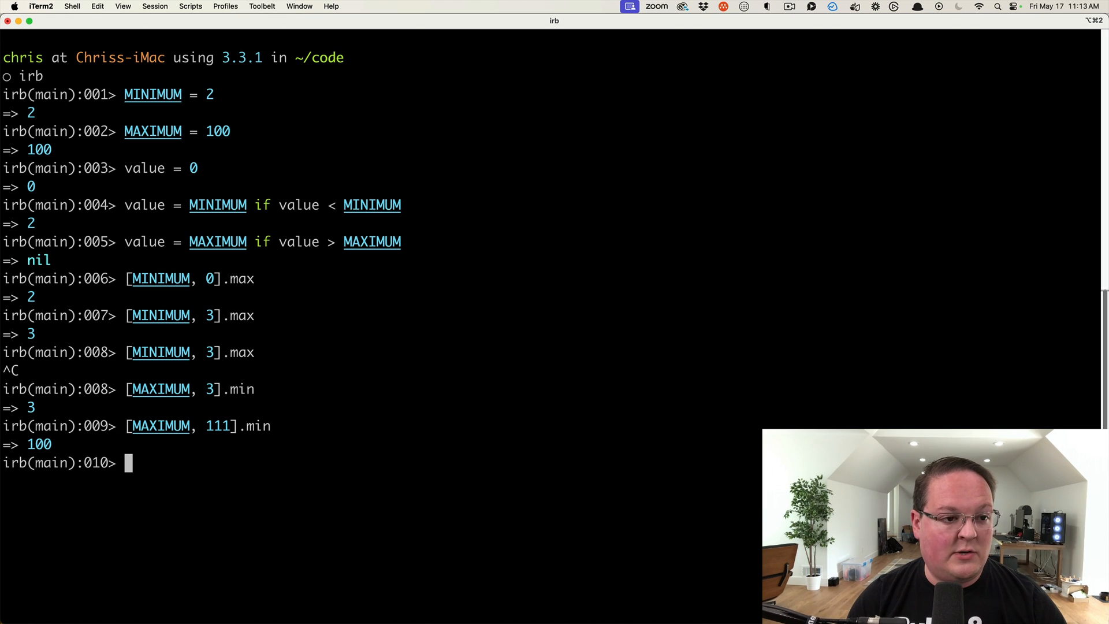
# Step: Set value = 2 and run value.clamp(5, 100) giving 5, then value = 111 clamped to 100
pyautogui.write('value = 2')
pyautogui.write('value.ca')
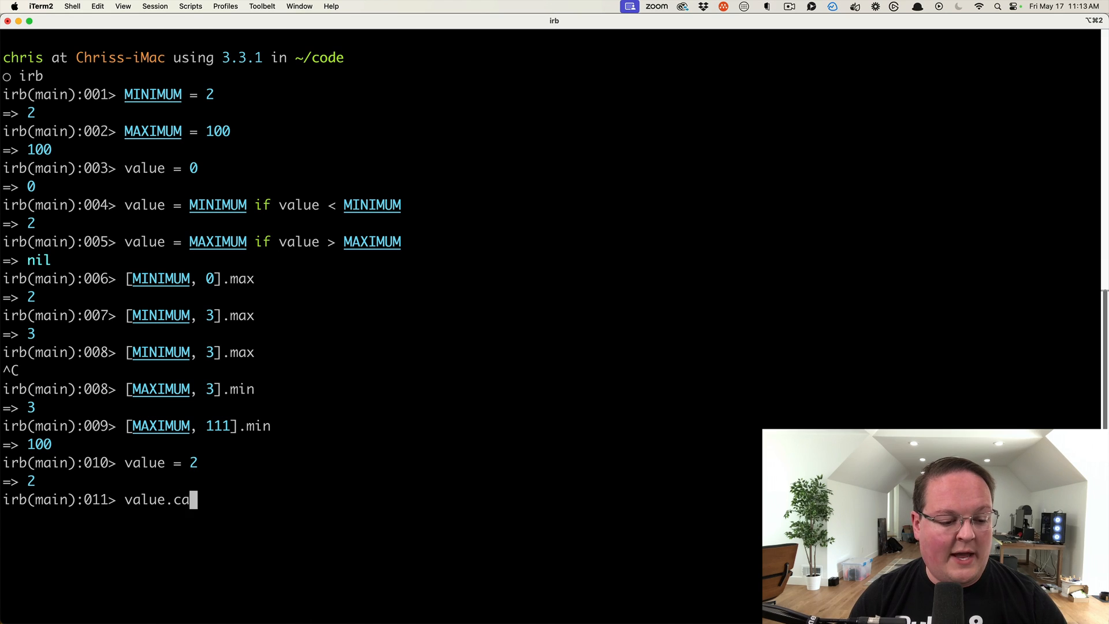
pyautogui.write('lamp(1,')
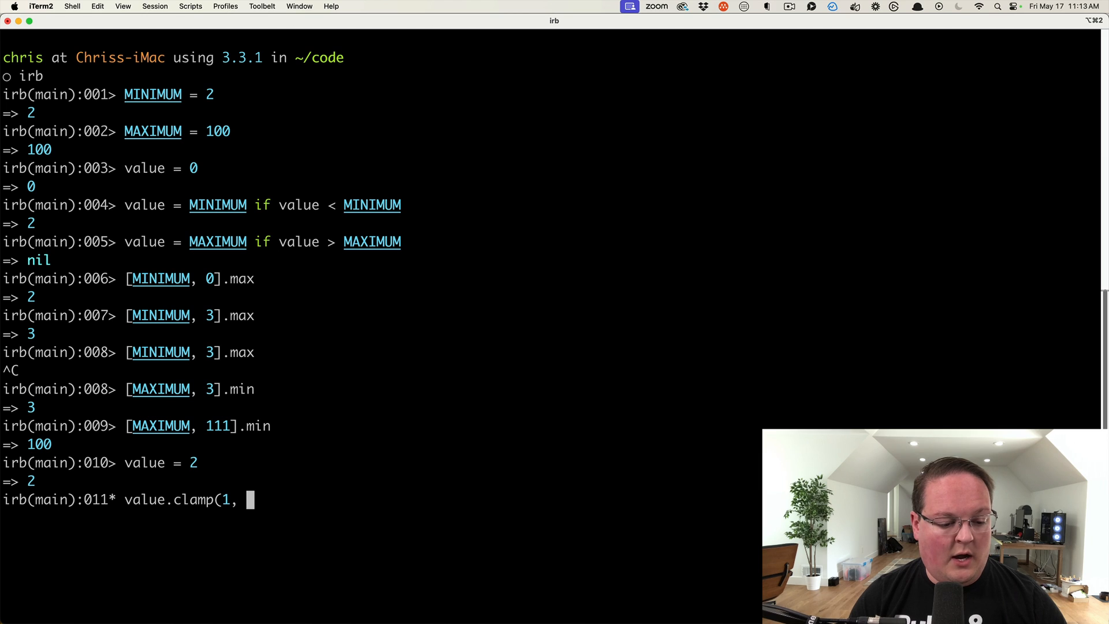
pyautogui.write('5')
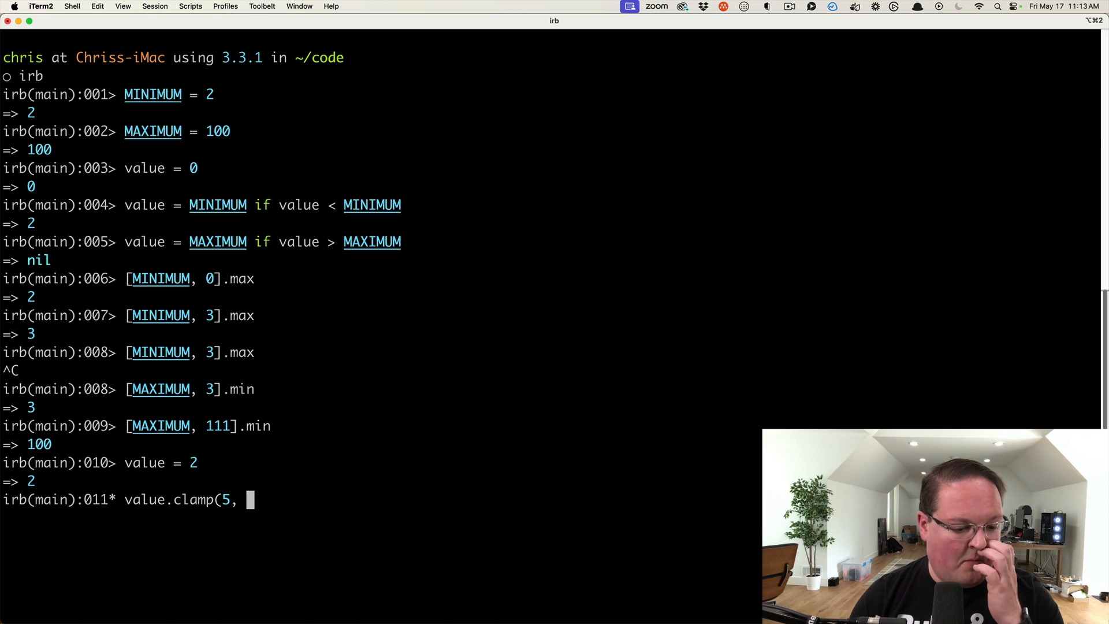
pyautogui.write('100)')
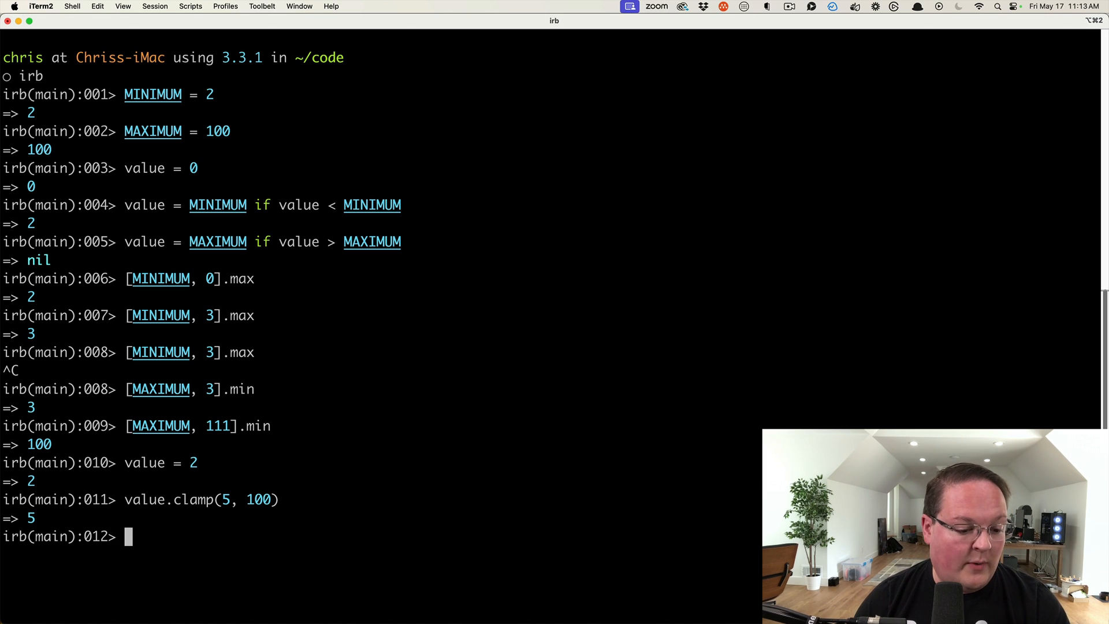
pyautogui.write('value')
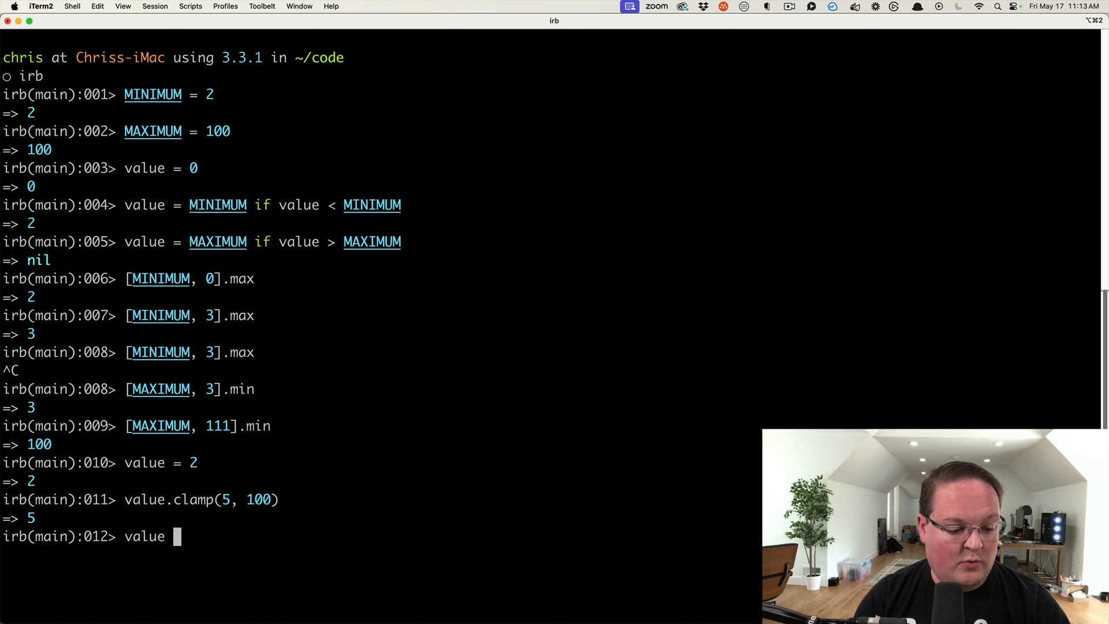
pyautogui.write('= 111')
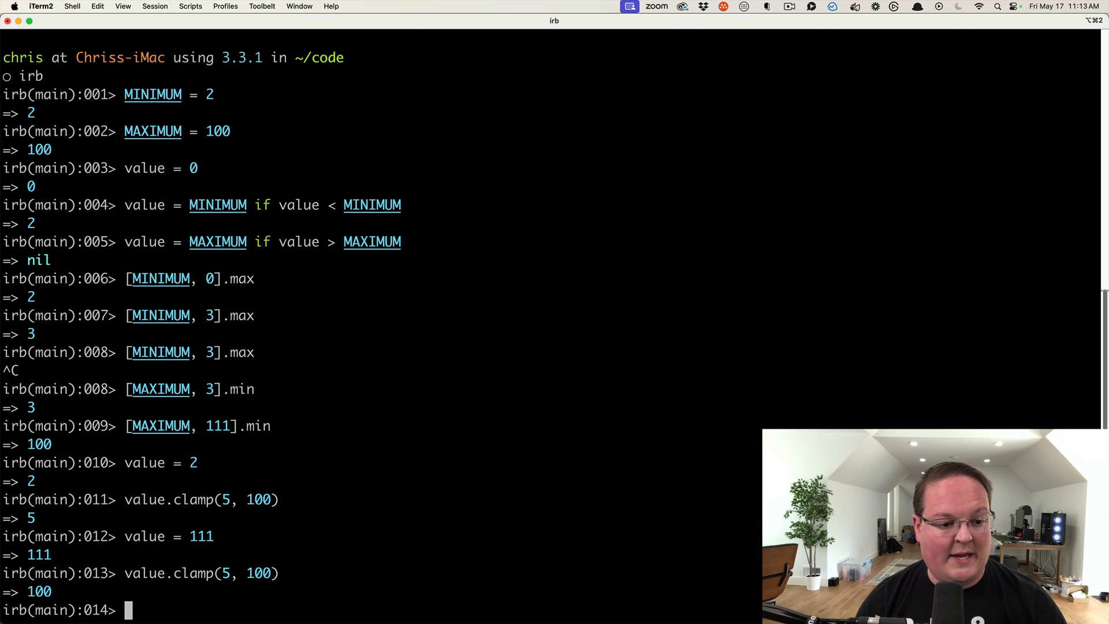
pyautogui.moveTo(4, 278); pyautogui.dragTo(254, 443)
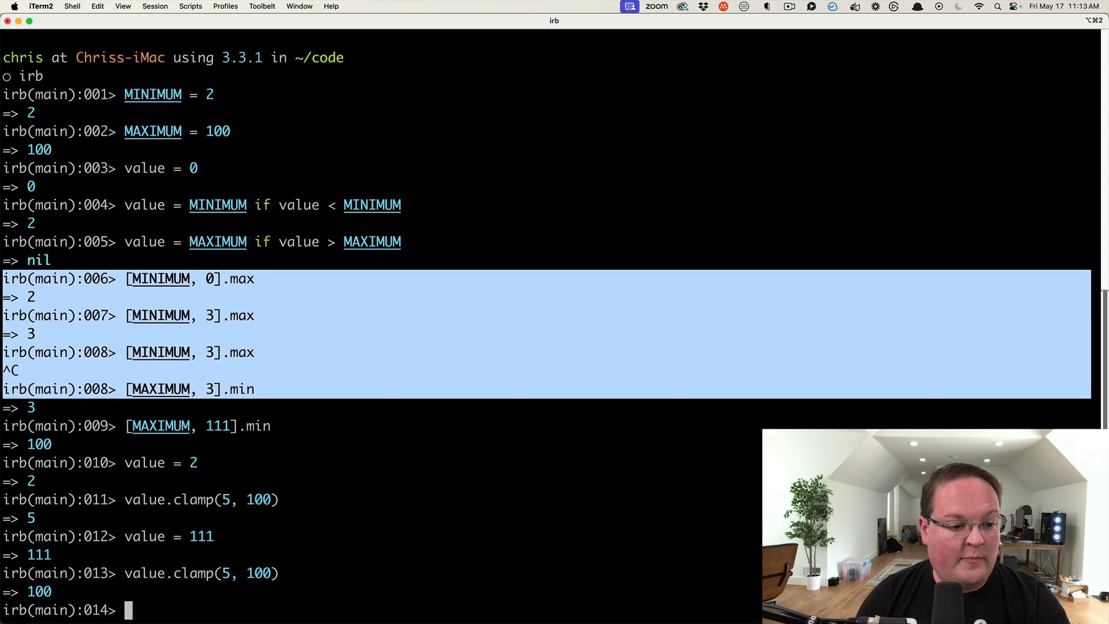
pyautogui.moveTo(328, 320)
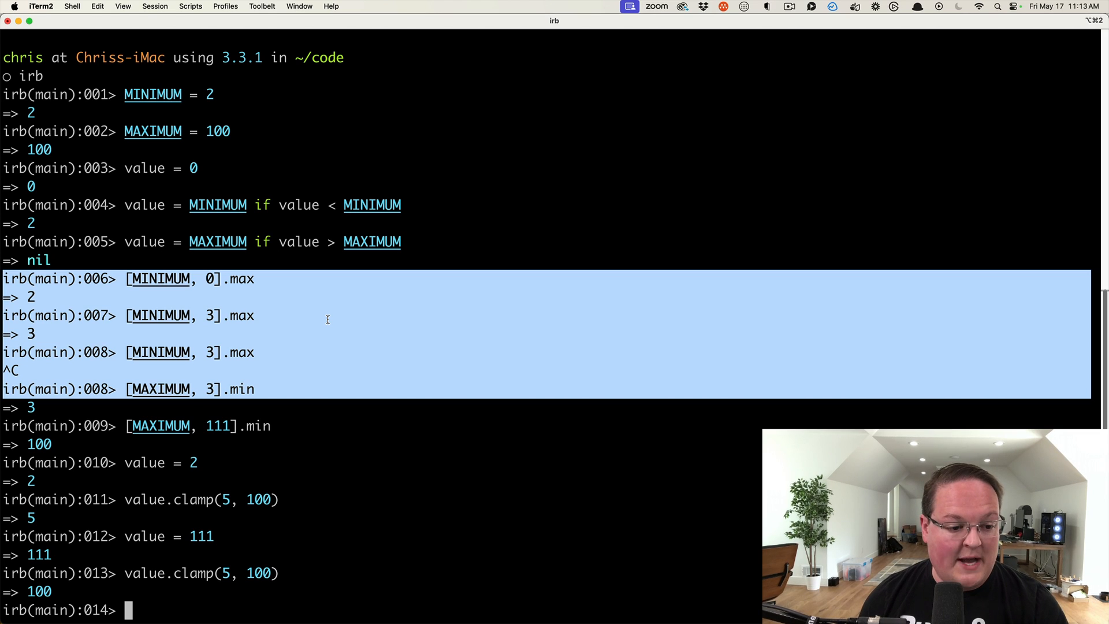
pyautogui.moveTo(295, 363)
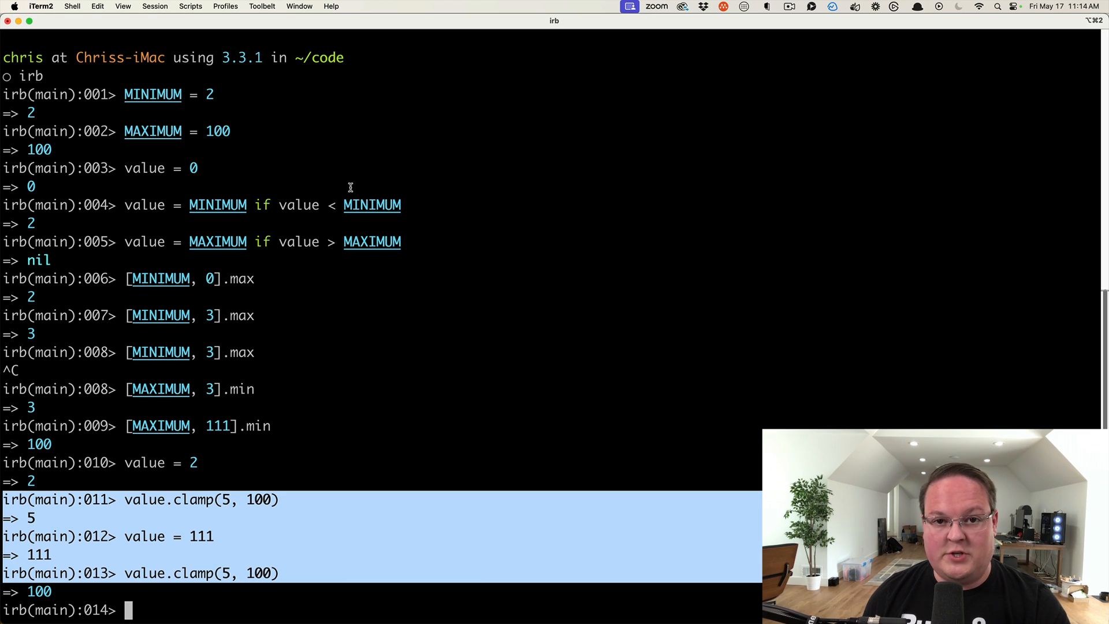
pyautogui.moveTo(248, 517)
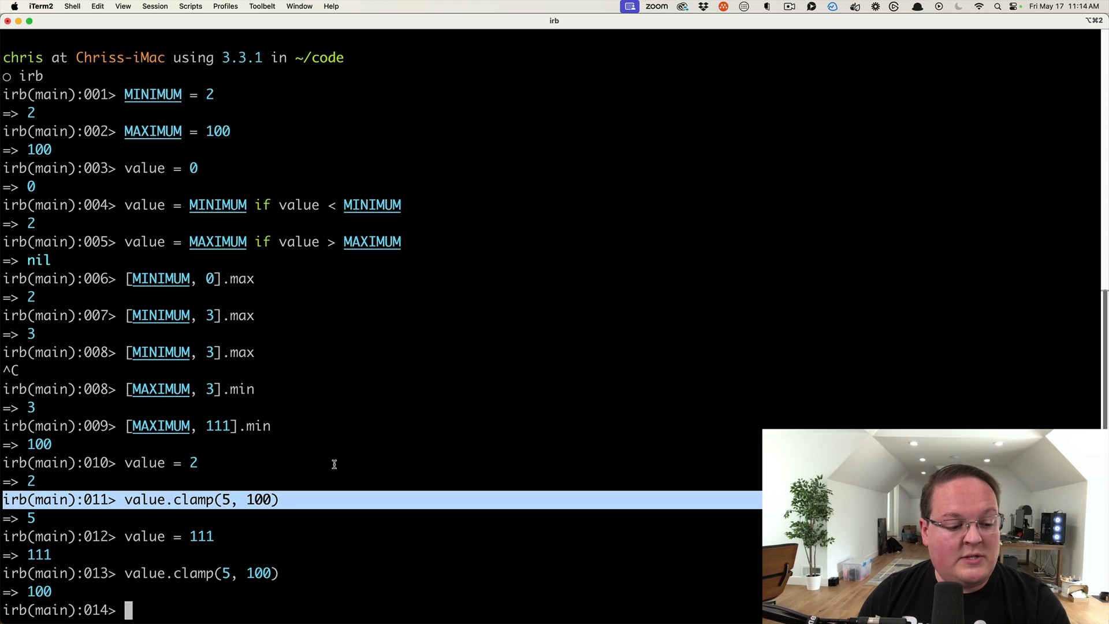
pyautogui.moveTo(358, 547)
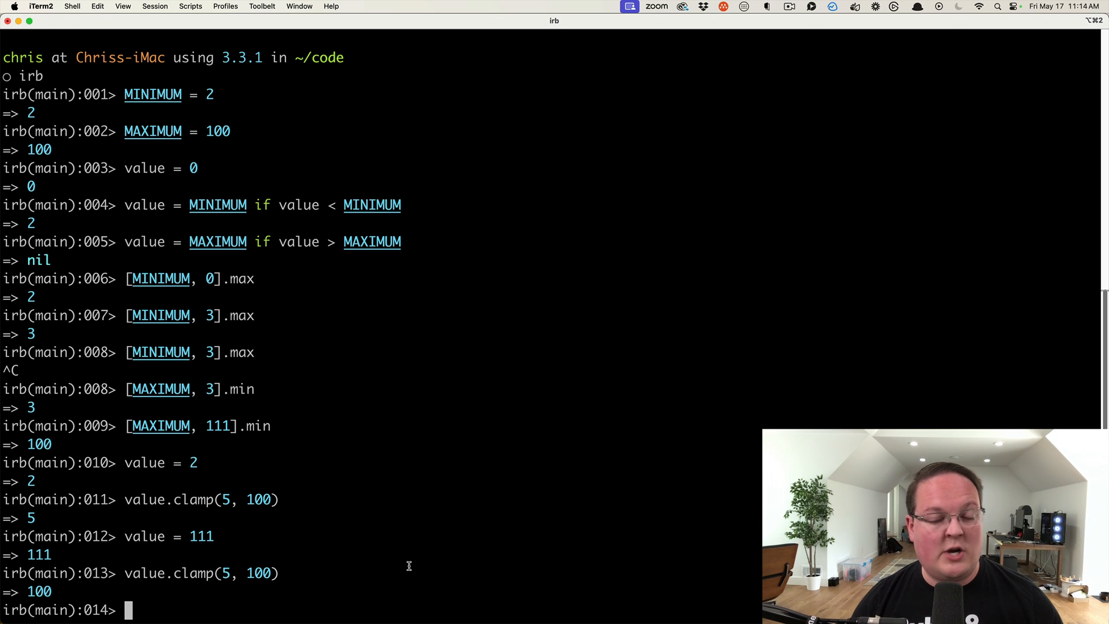
pyautogui.moveTo(424, 510)
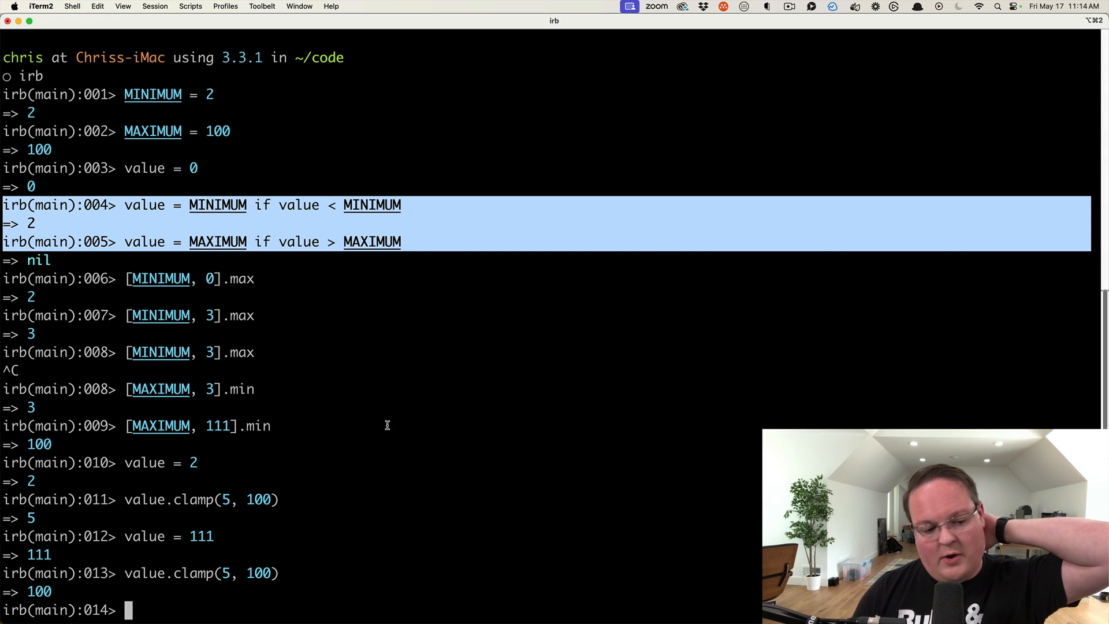
pyautogui.moveTo(339, 330)
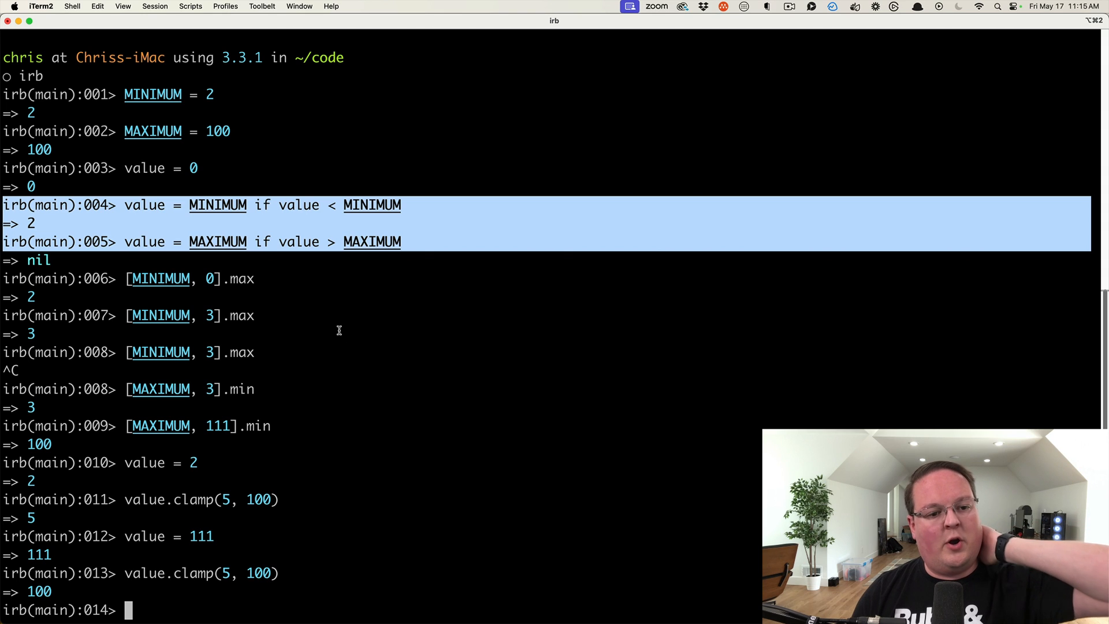
pyautogui.moveTo(335, 326)
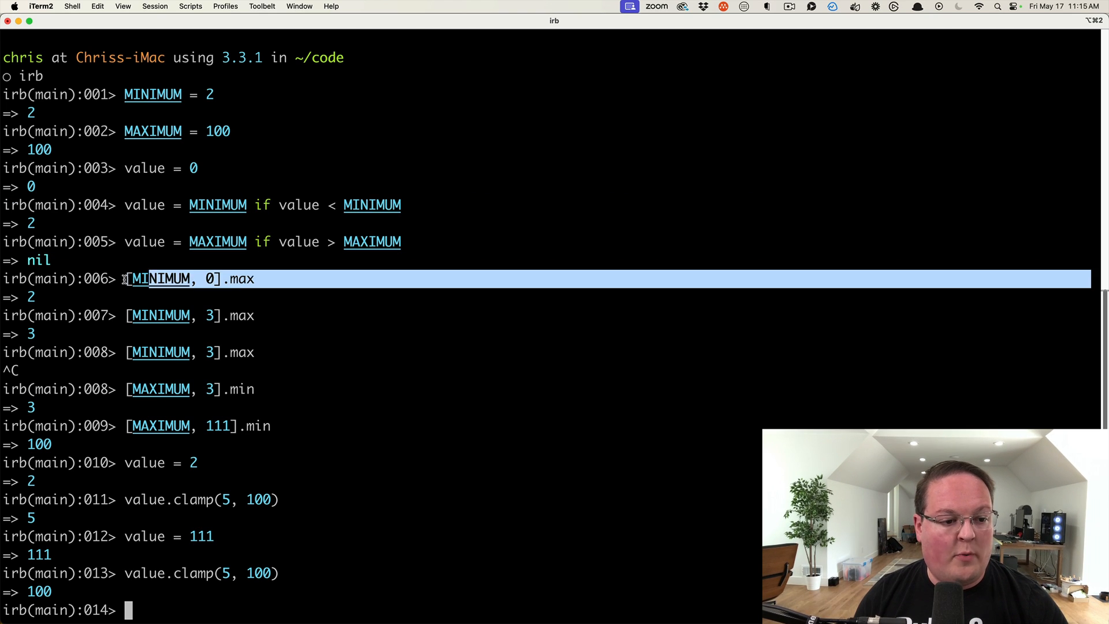
pyautogui.moveTo(270, 344)
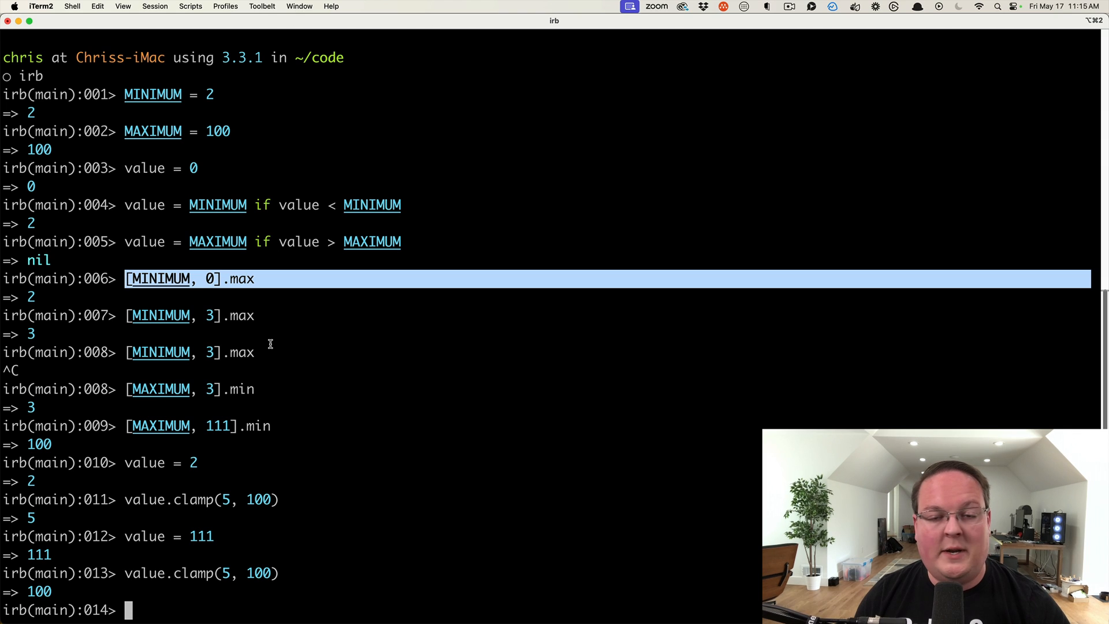
pyautogui.moveTo(240, 321)
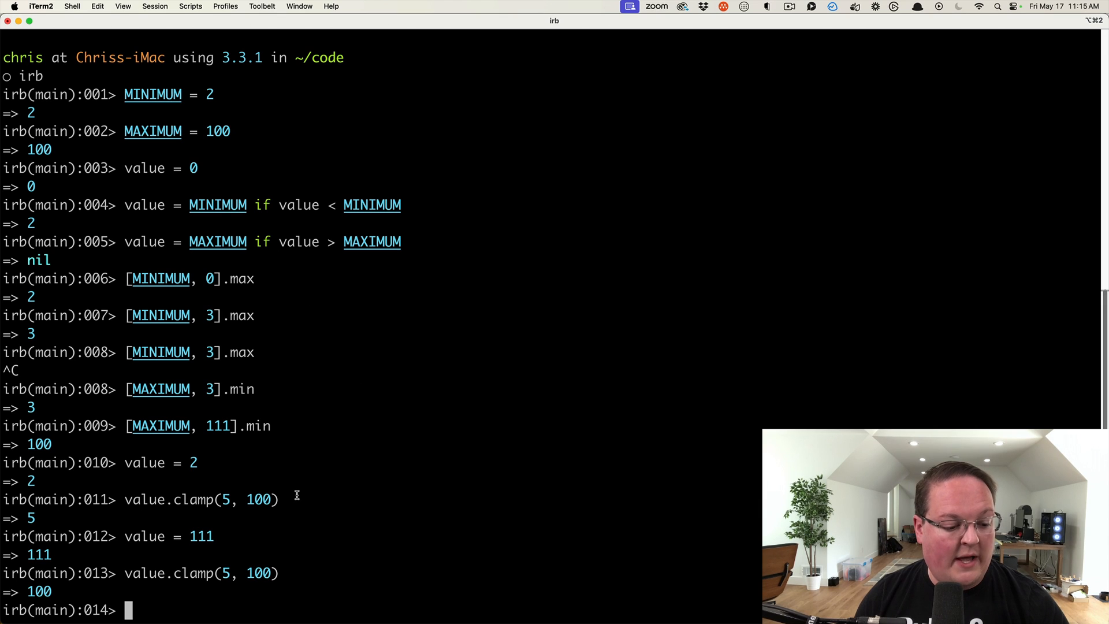
pyautogui.moveTo(425, 401)
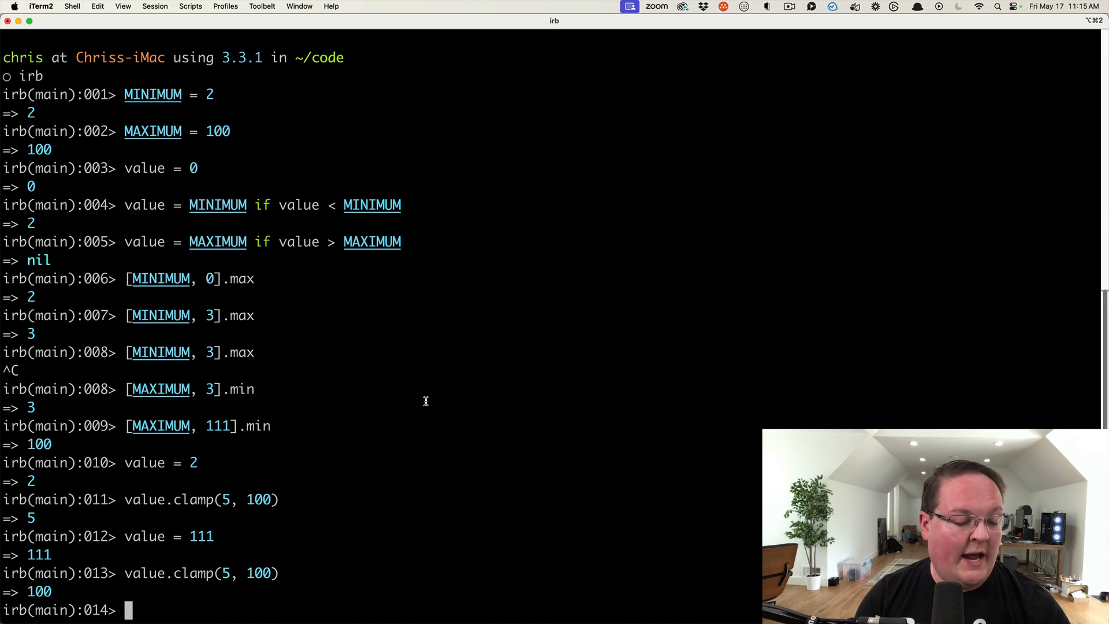